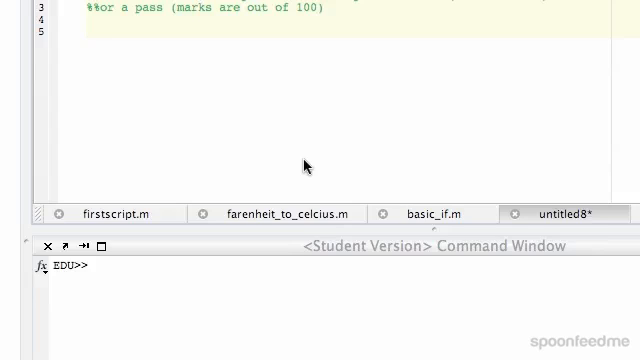
Add the comment '%%user inputs a value of the mark' on a new line
{"action": "key", "text": "enter"}
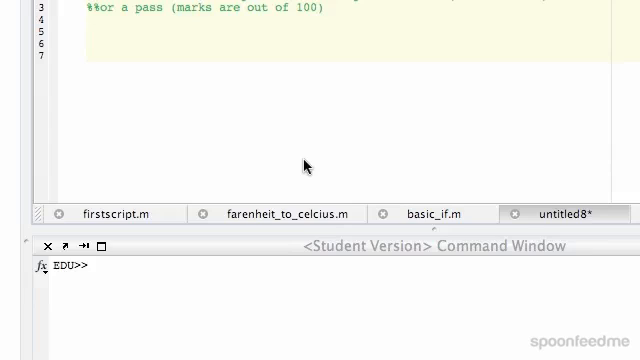
{"action": "type", "text": "%%"}
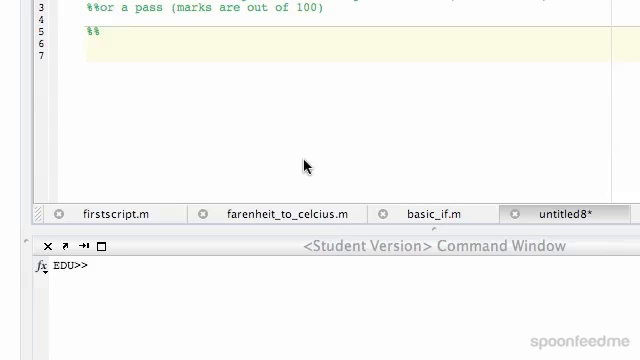
{"action": "type", "text": "user inputs a value of"}
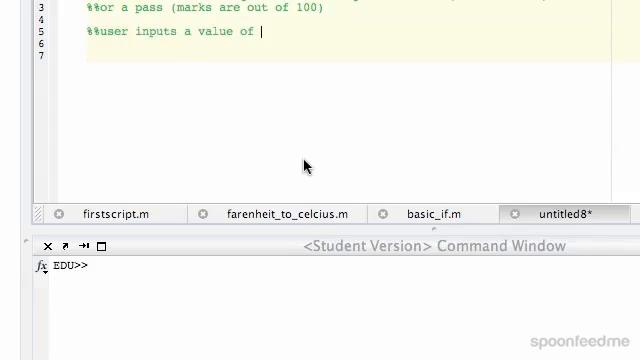
{"action": "type", "text": "the mark"}
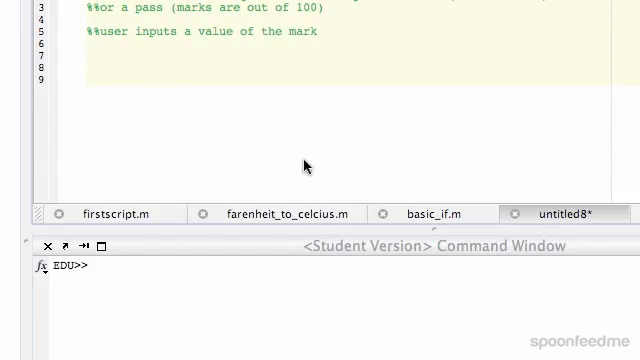
Type the comment start '%%is the input 100 or less'
{"action": "type", "text": "%%"}
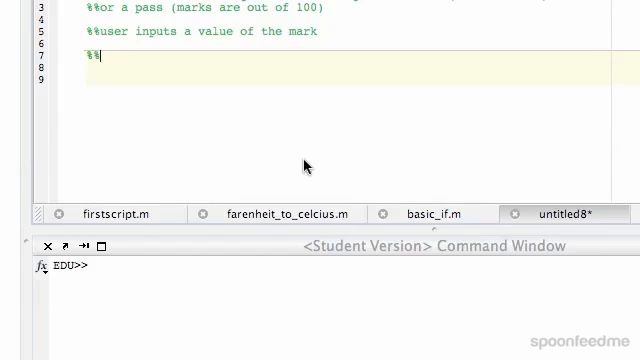
{"action": "type", "text": "is the"}
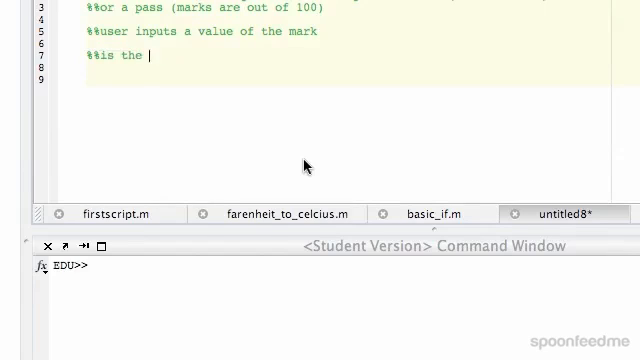
{"action": "type", "text": "i"}
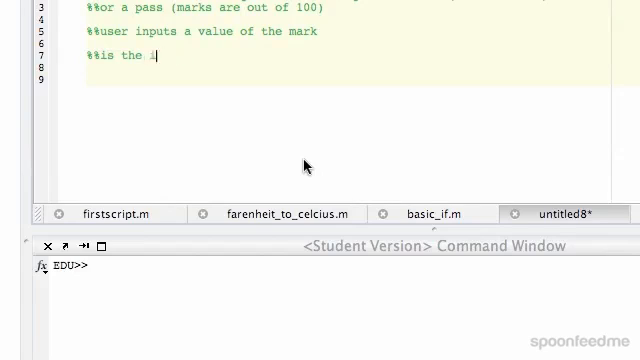
{"action": "type", "text": "nput"}
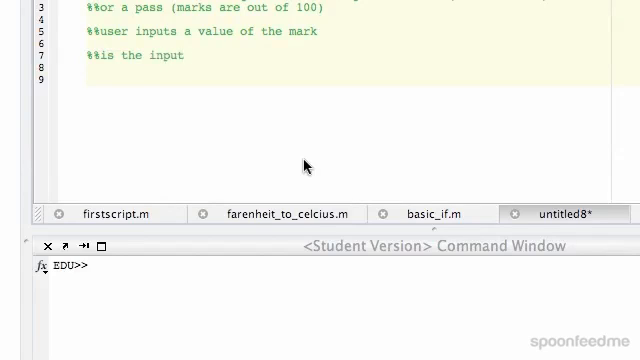
{"action": "type", "text": "100 or le"}
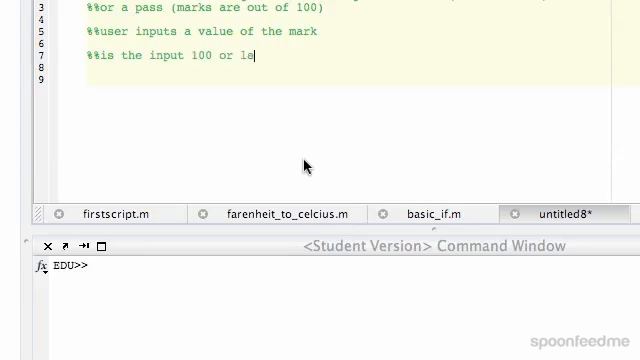
{"action": "type", "text": "ss"}
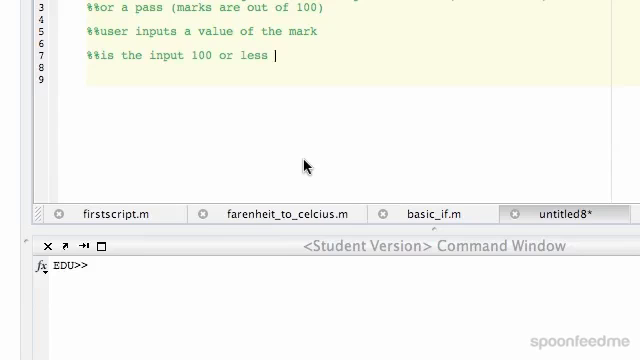
Append '(if it is then get them to input it again)' to the comment
{"action": "type", "text": "(if it is then"}
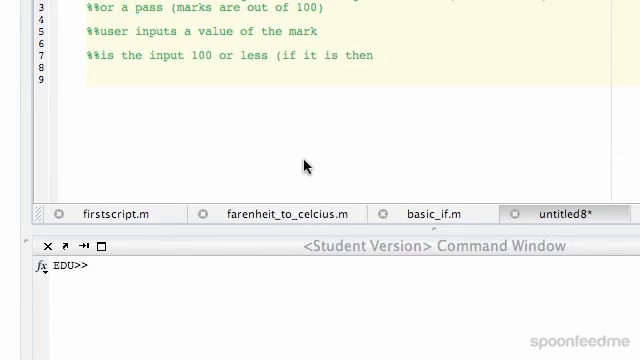
{"action": "type", "text": "get them to"}
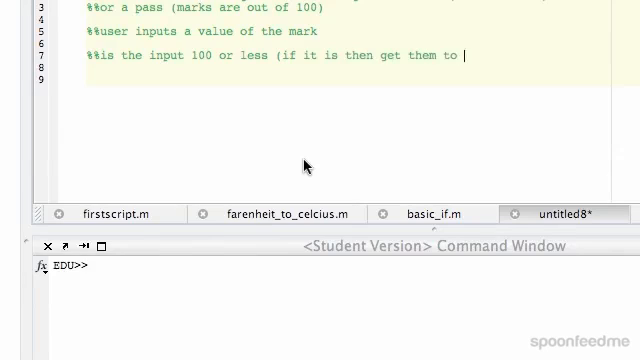
{"action": "type", "text": "input it a"}
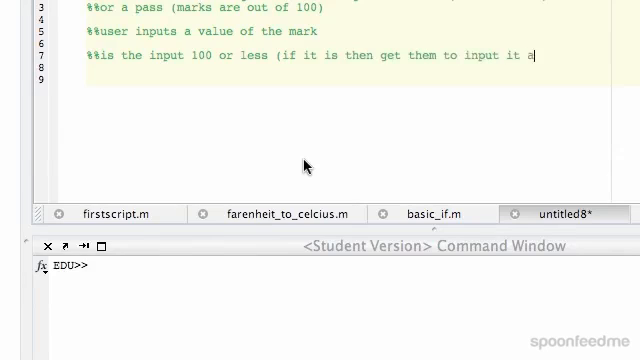
{"action": "type", "text": "gain)"}
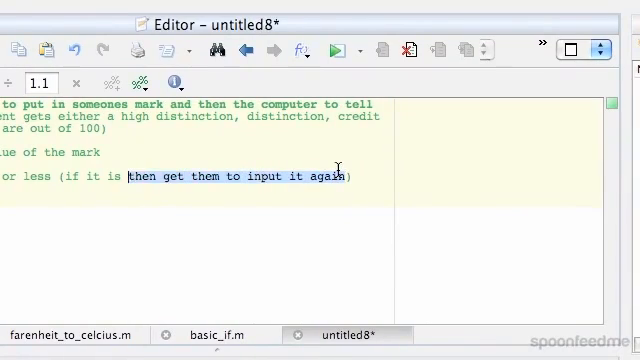
Replace 'get them to input it again' with 'say' in the comment
{"action": "key", "text": "Delete"}
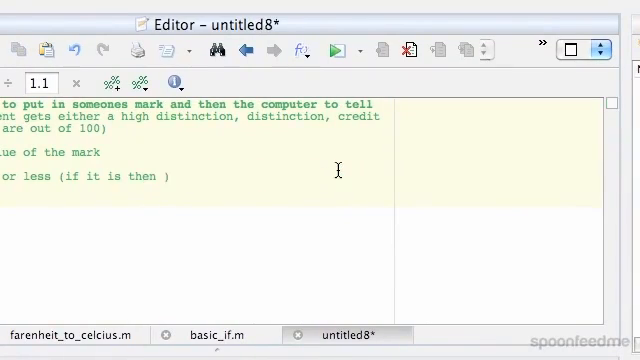
{"action": "type", "text": "say"}
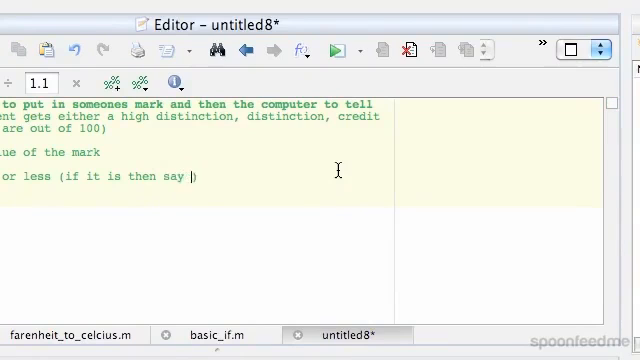